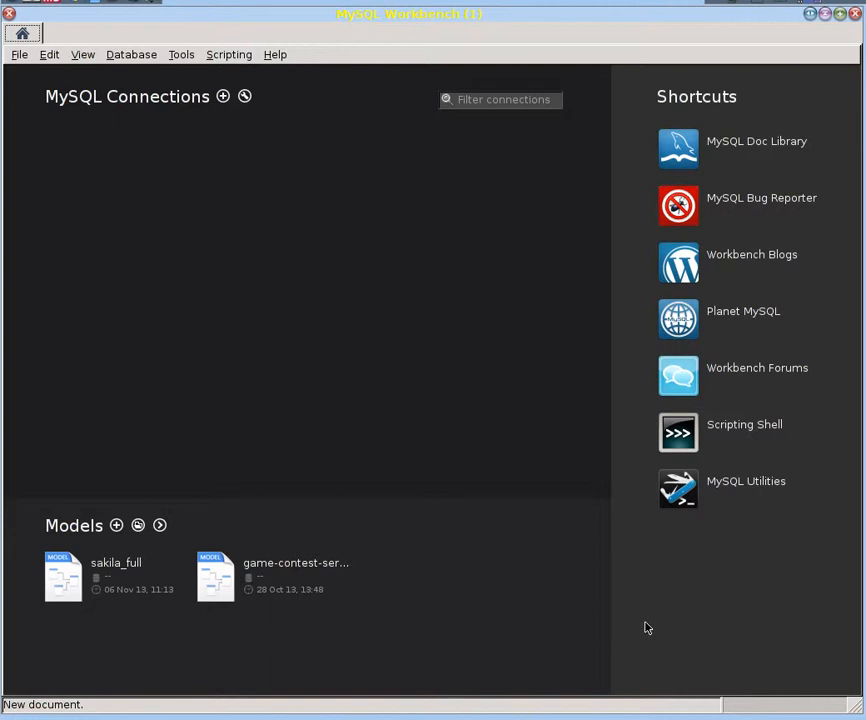
mouse_move(497, 604)
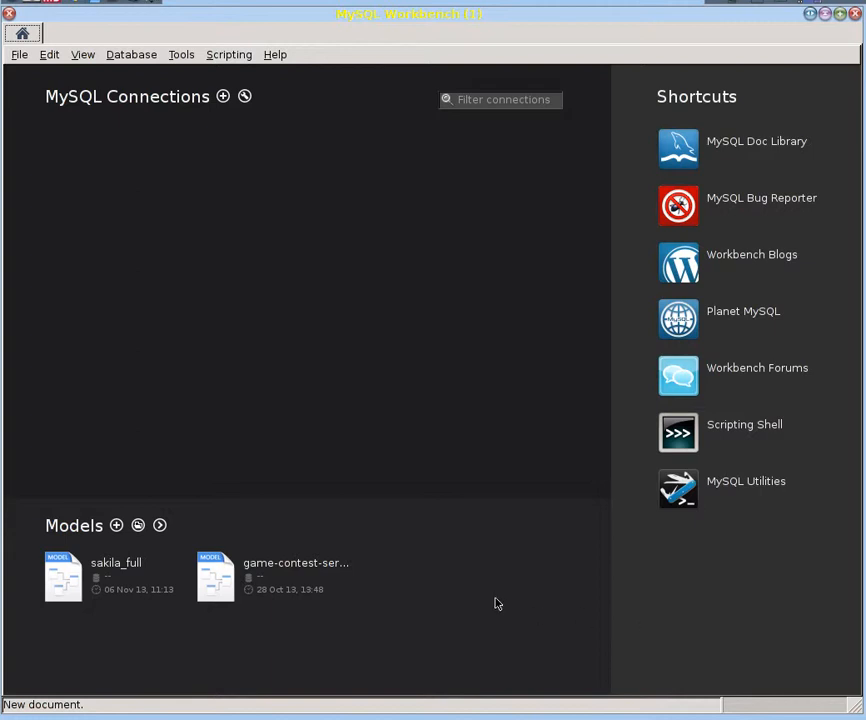
mouse_move(575, 280)
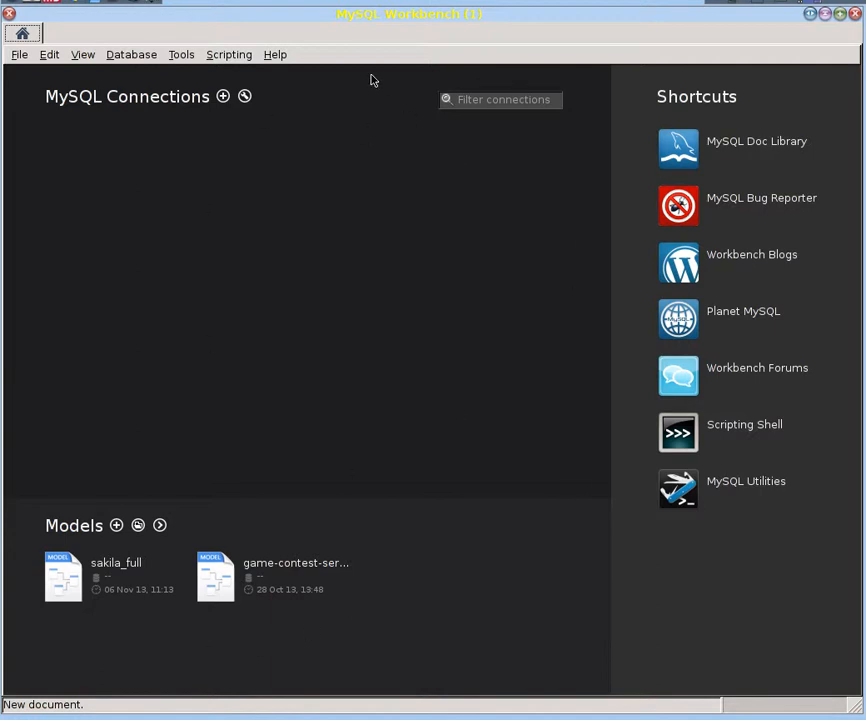
mouse_move(92, 553)
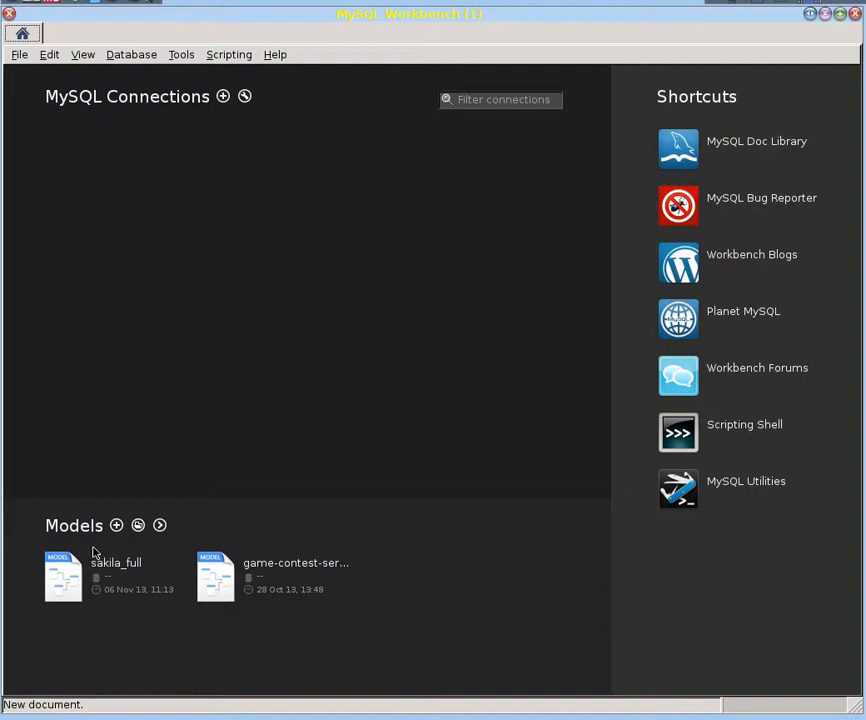
mouse_move(114, 572)
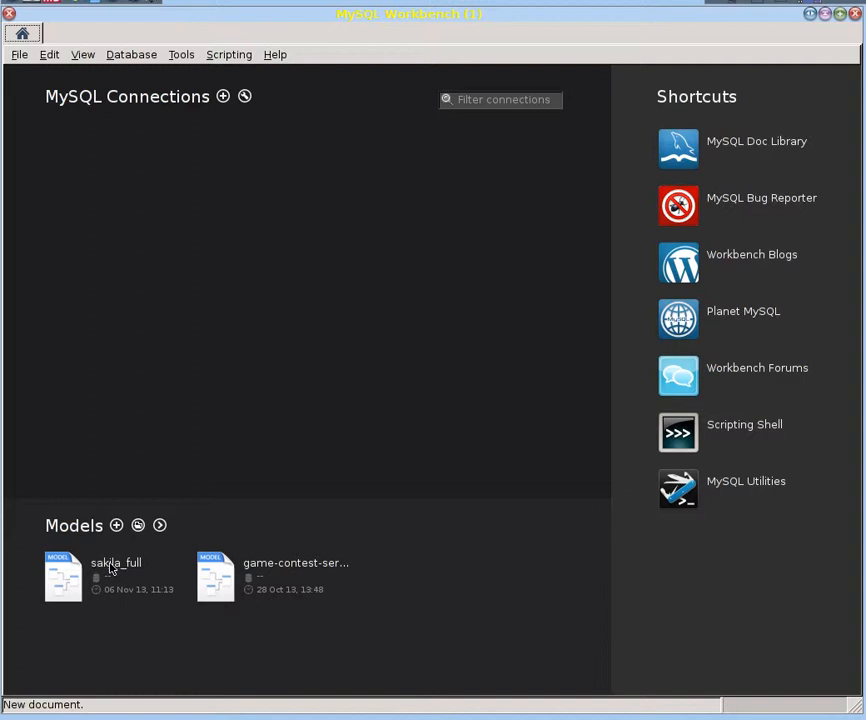
mouse_move(62, 588)
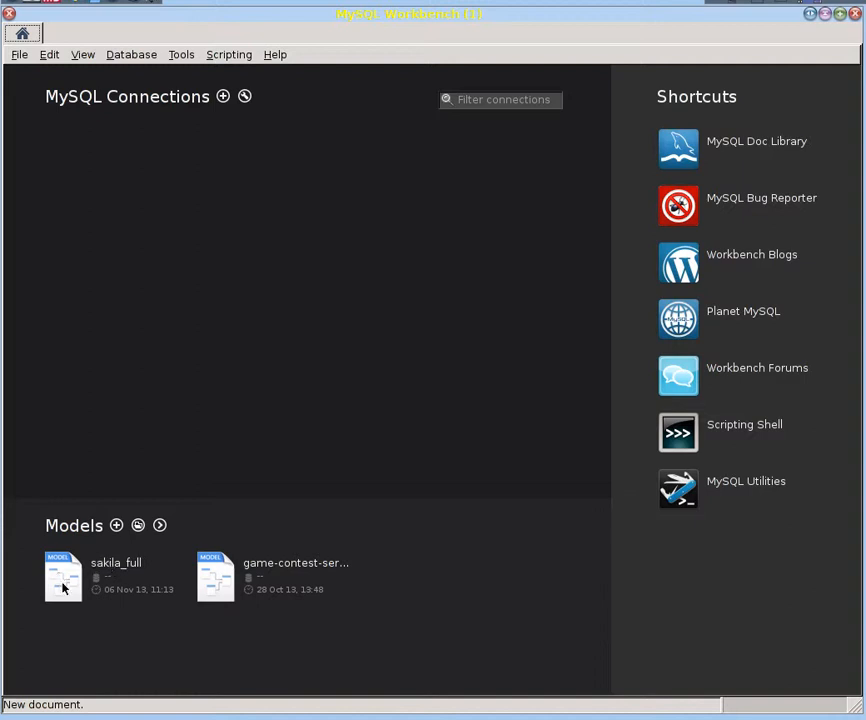
Open the sakila_full example model from the home screen's Models section.
double_click(62, 578)
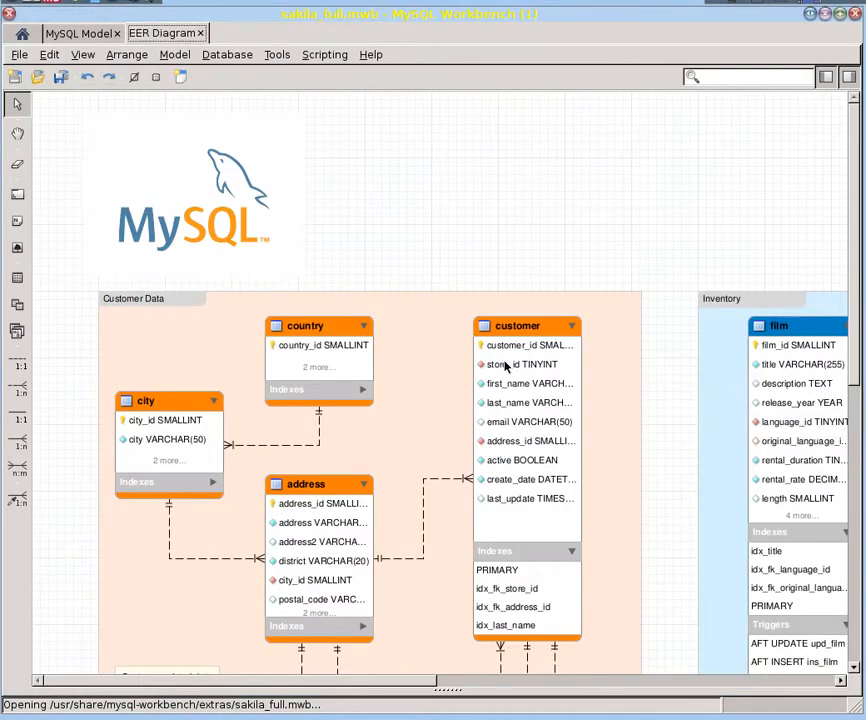
mouse_move(372, 182)
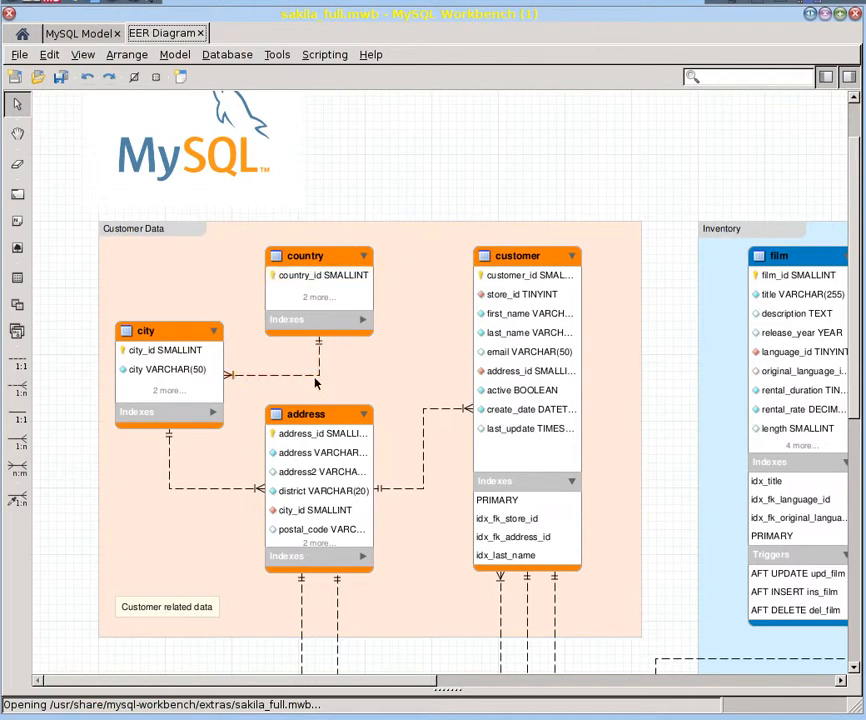
mouse_move(128, 355)
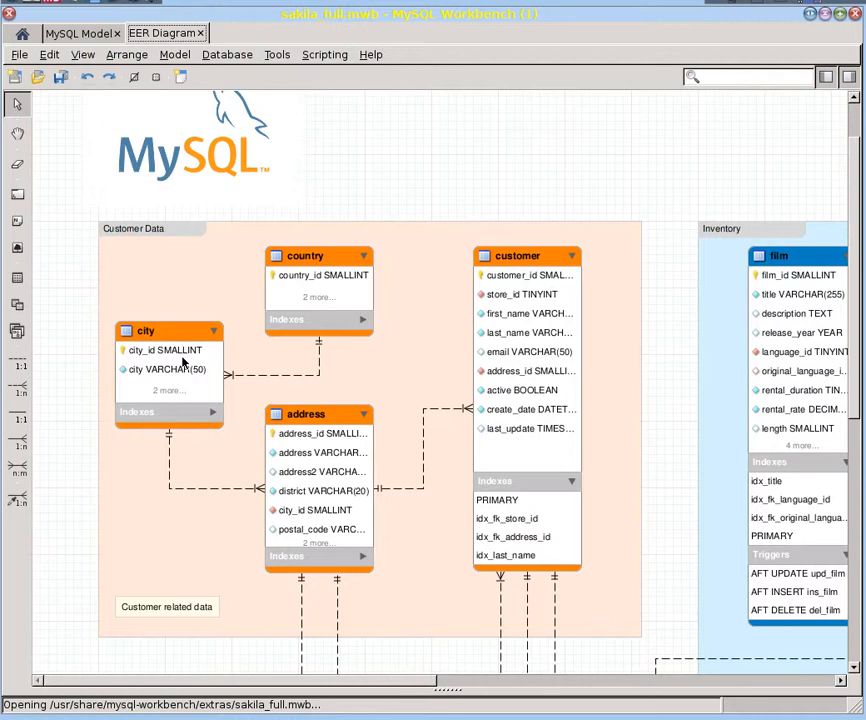
mouse_move(355, 401)
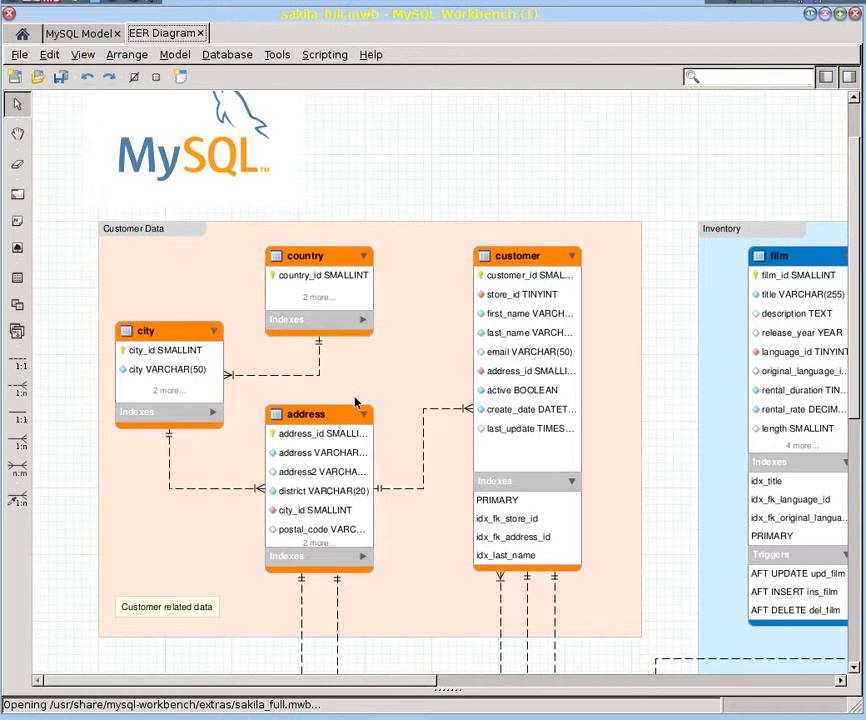
mouse_move(91, 228)
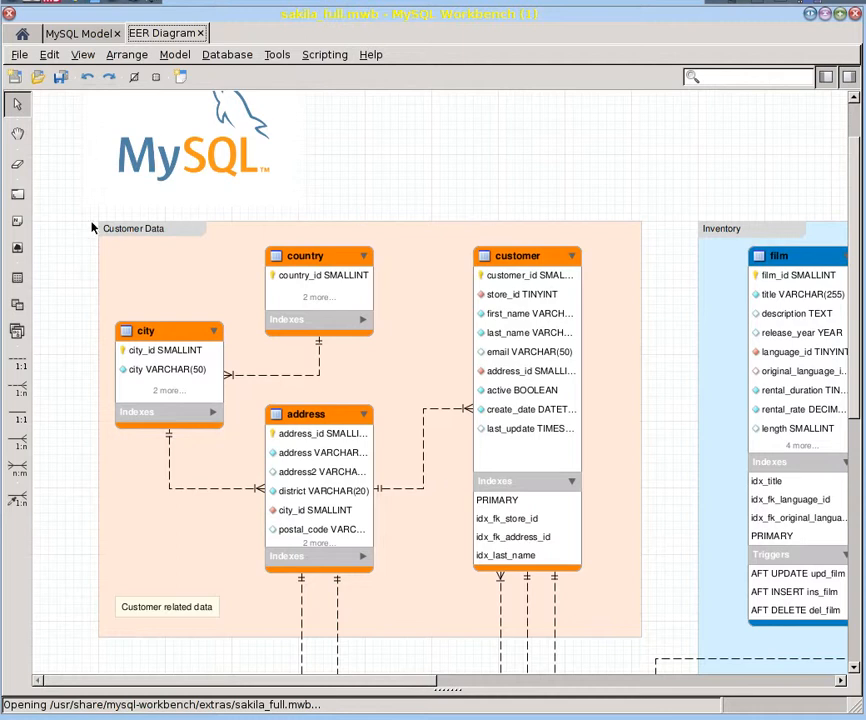
mouse_move(278, 201)
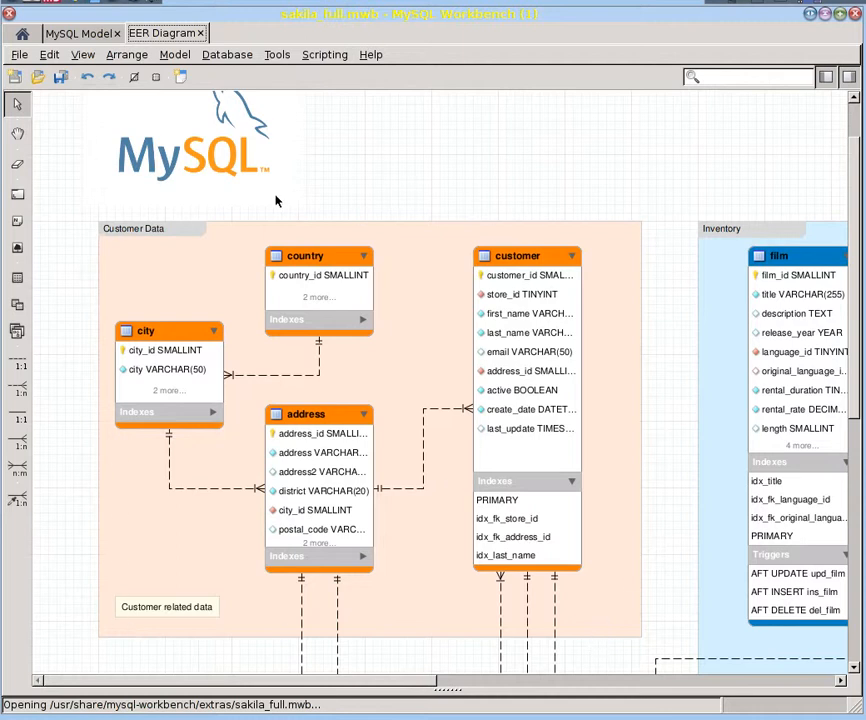
mouse_move(254, 456)
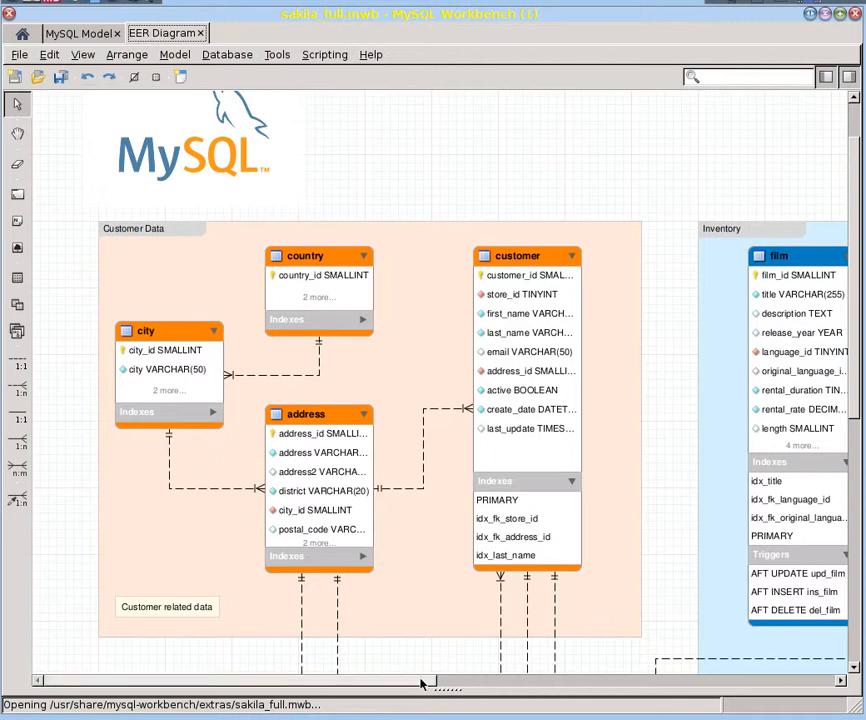
scroll(right, 3)
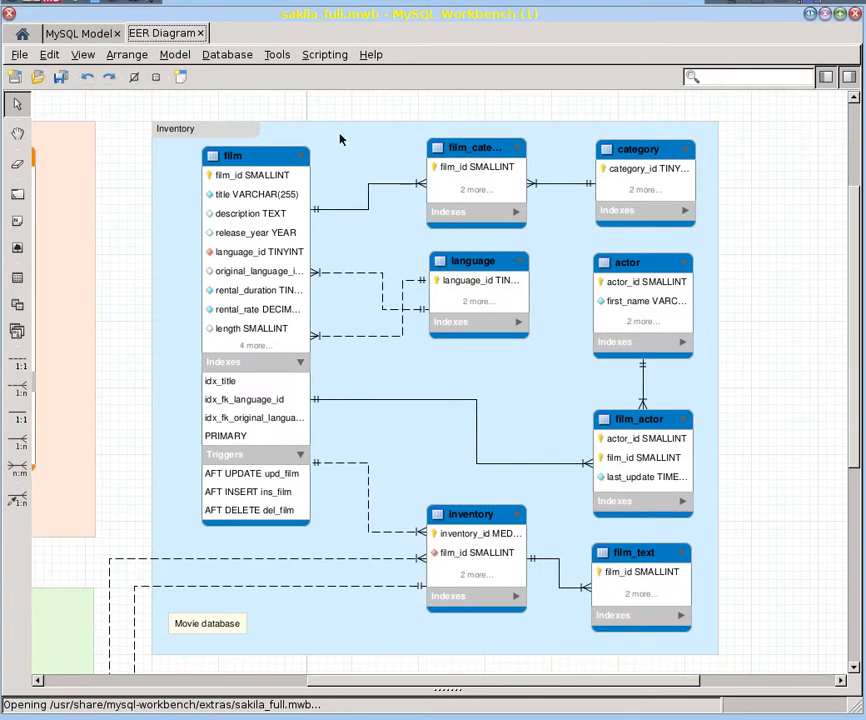
scroll(down, 3)
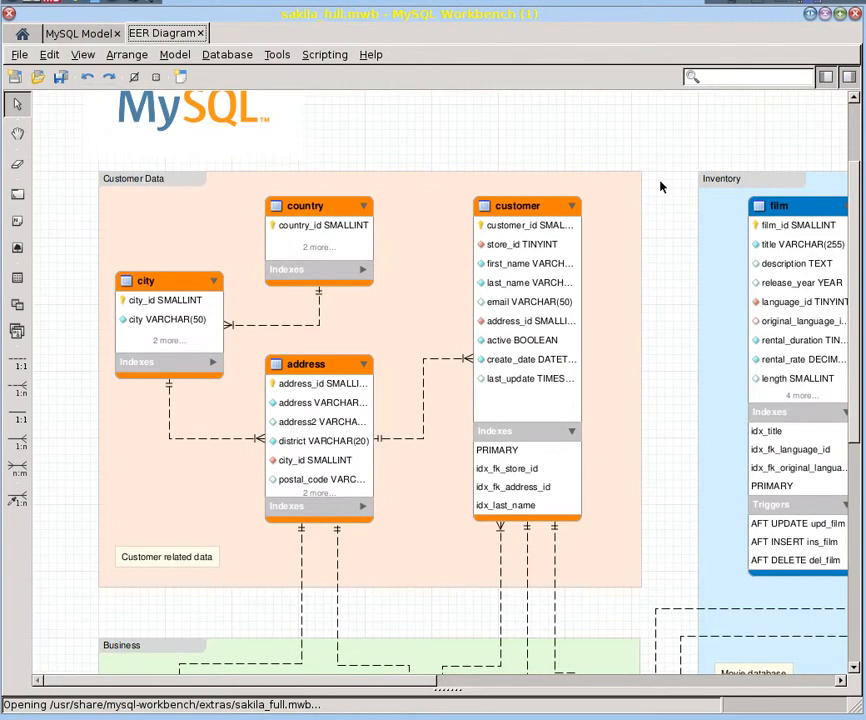
mouse_move(405, 293)
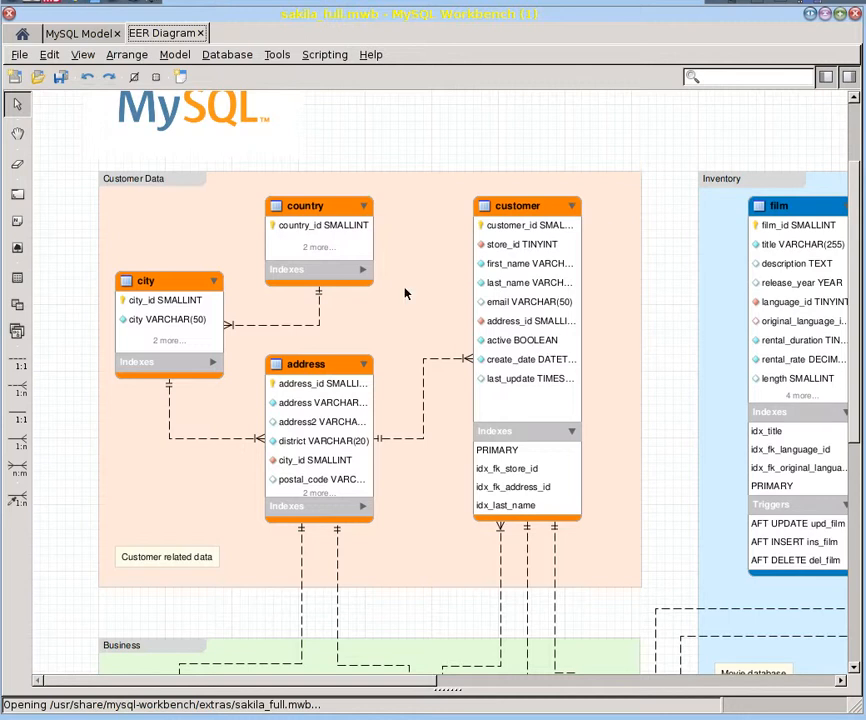
mouse_move(653, 478)
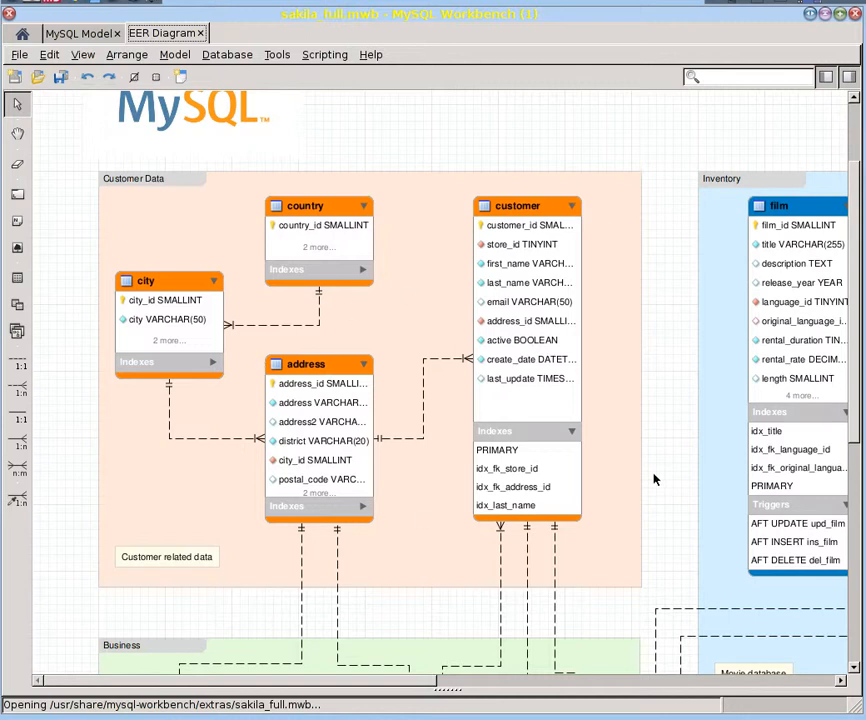
mouse_move(424, 458)
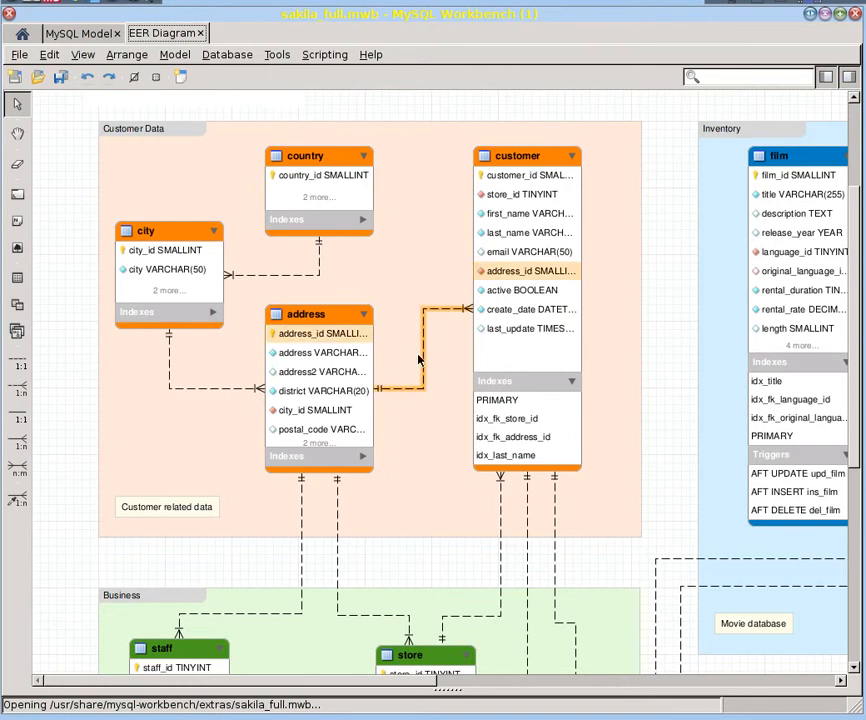
mouse_move(423, 345)
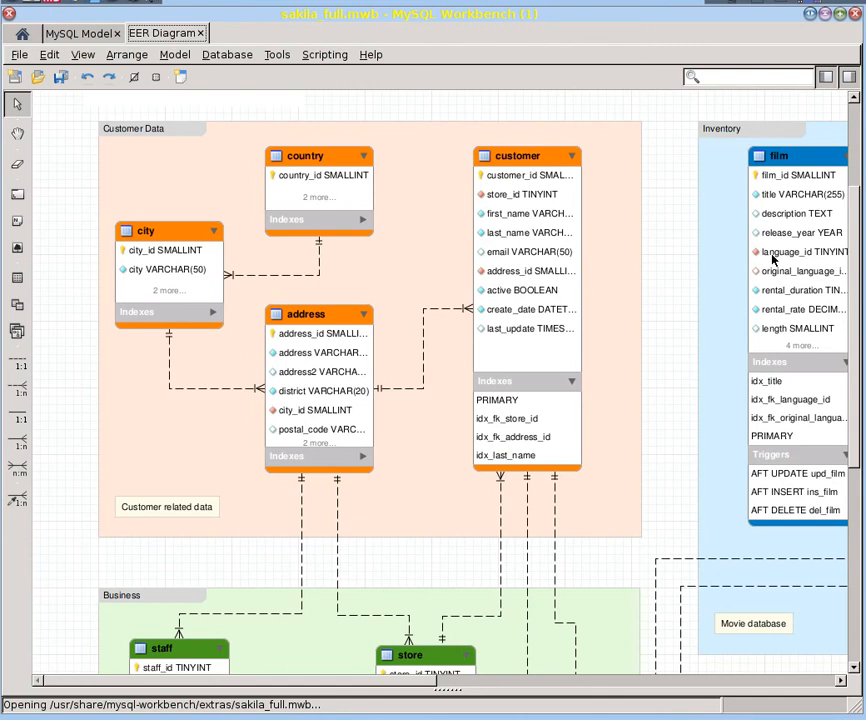
mouse_move(669, 268)
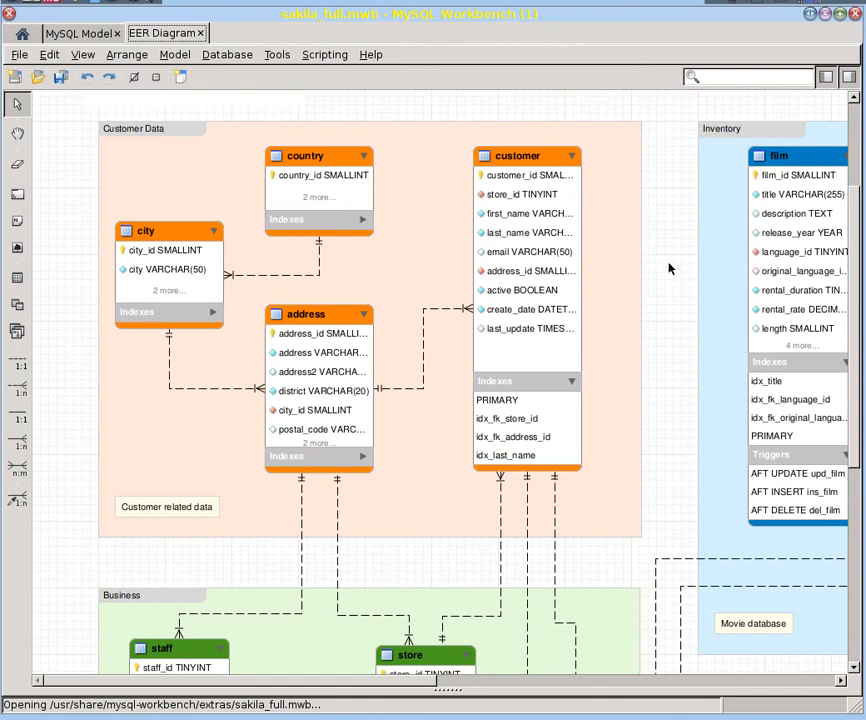